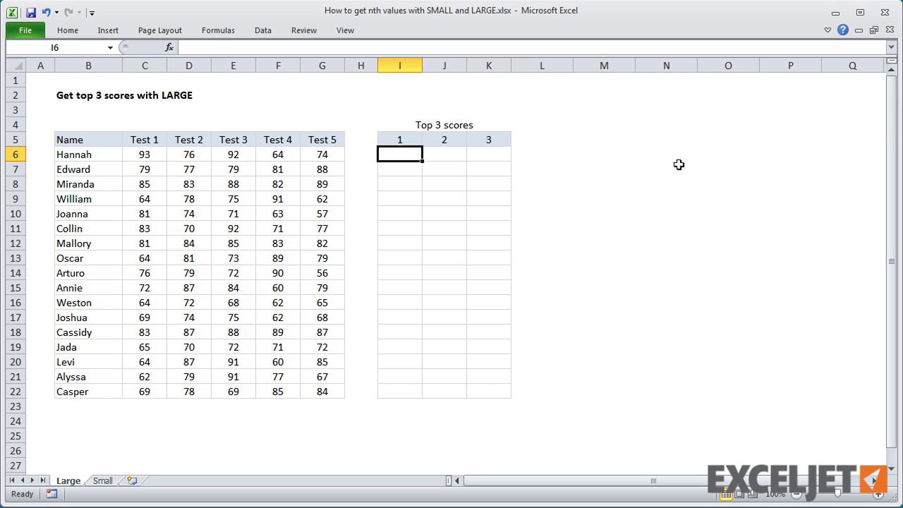
Enter =LARGE($C$6:$G$6,1) in I6 to return Hannah's top score, 93.
{"action": "type", "text": "="}
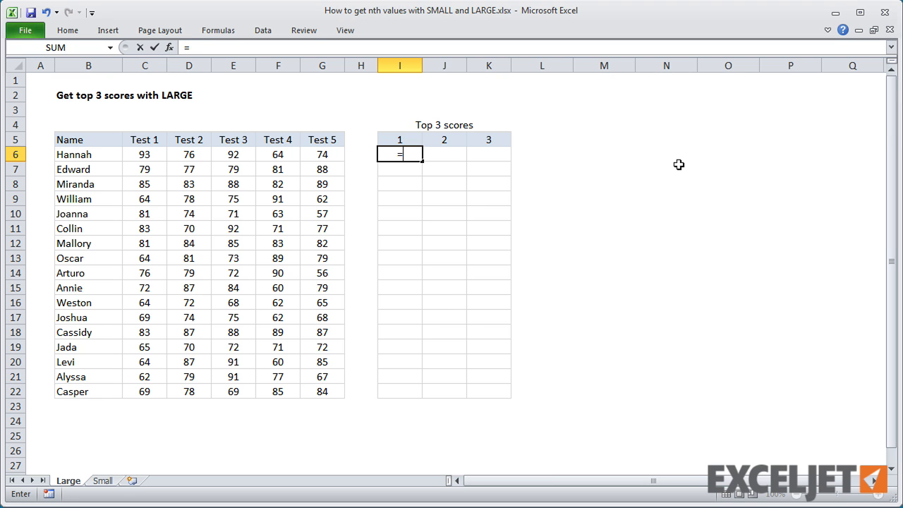
{"action": "type", "text": "LARGE("}
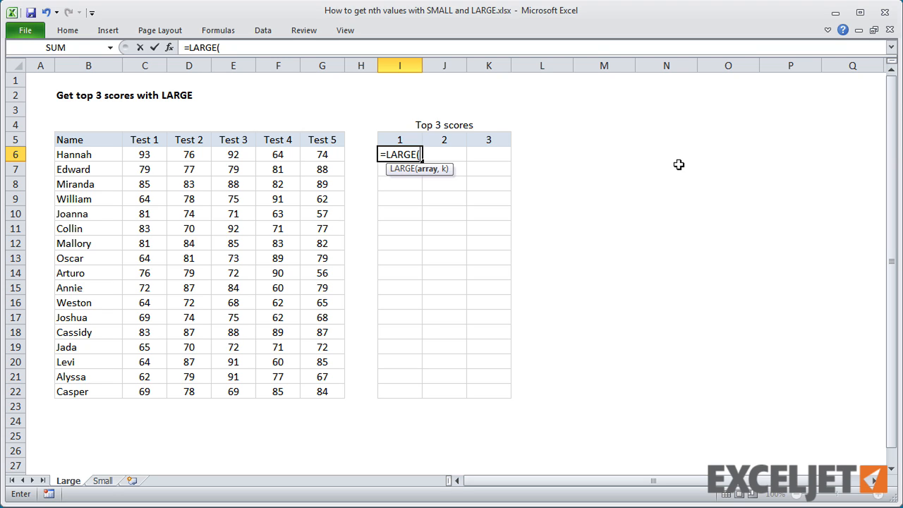
{"action": "mouse_move", "coordinate": [330, 127]}
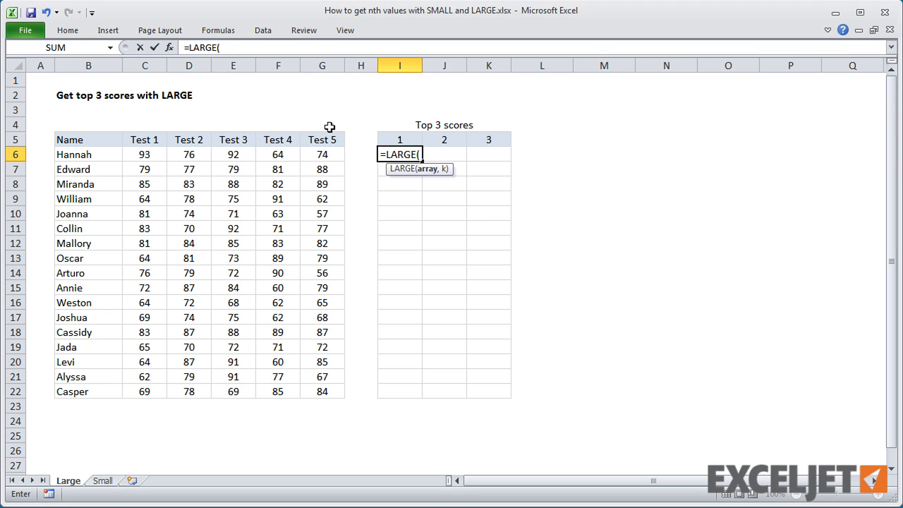
{"action": "left_click_drag", "start_coordinate": [145, 154], "coordinate": [233, 154]}
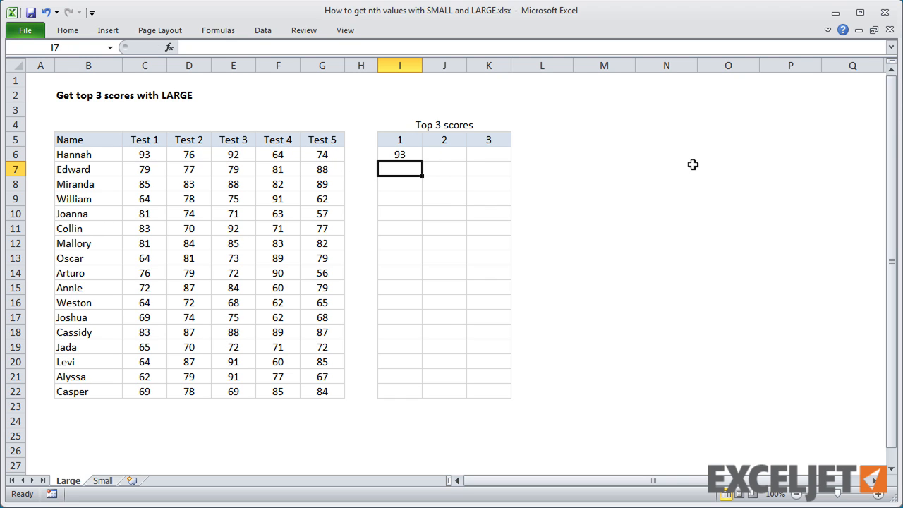
{"action": "mouse_move", "coordinate": [445, 176]}
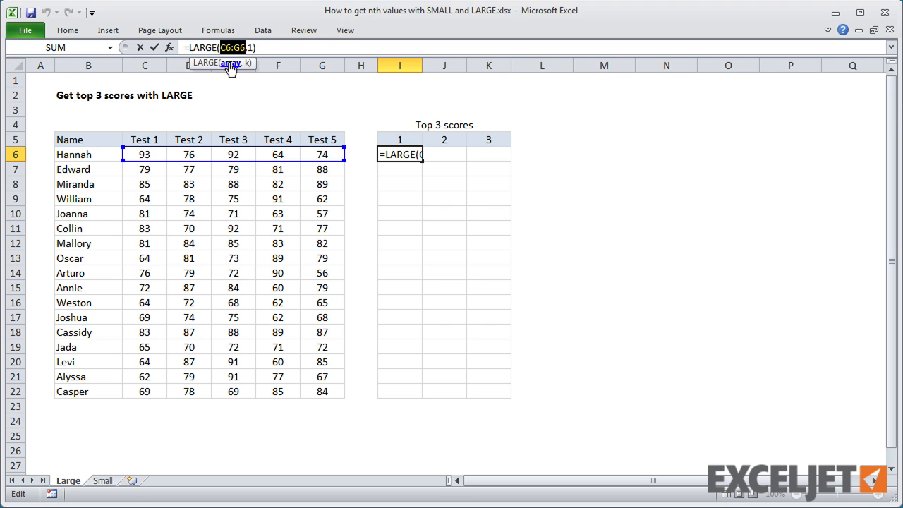
{"action": "key", "text": "f4"}
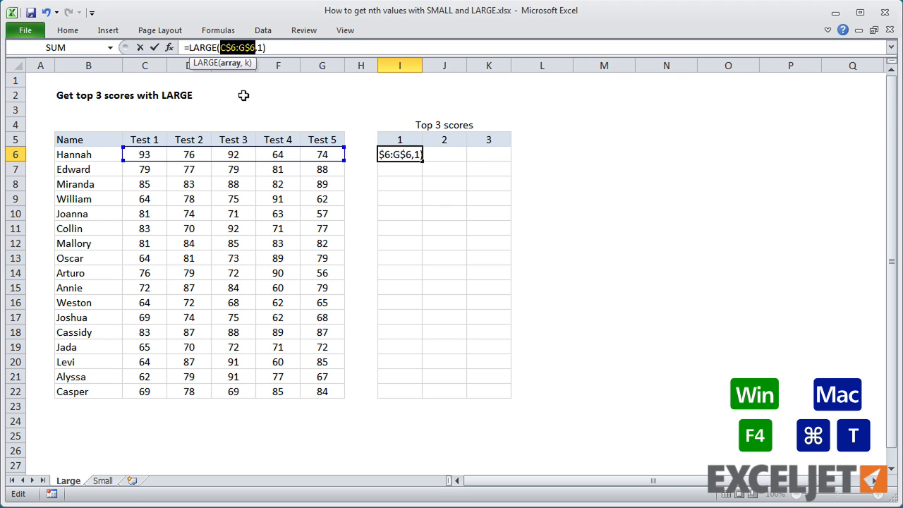
{"action": "key", "text": "f4"}
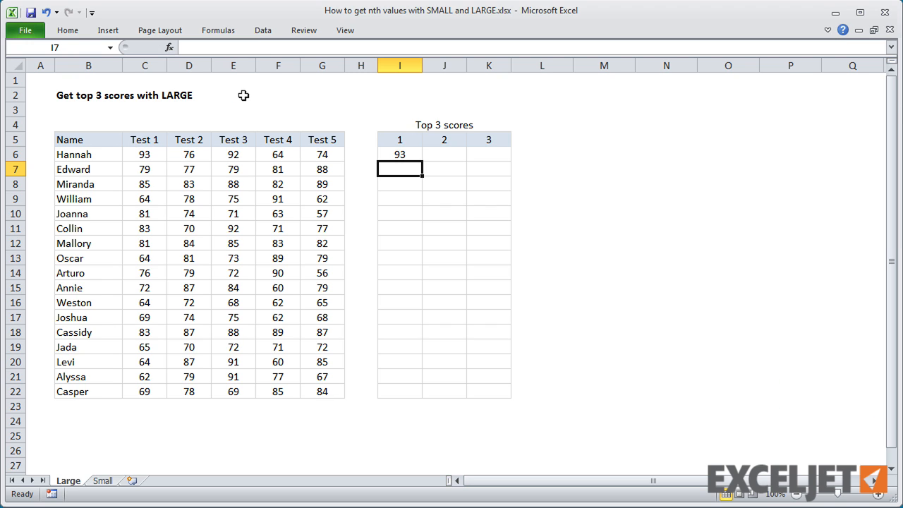
Copy the LARGE formula from I6 across J6:K6 and down through row 22.
{"action": "left_click", "coordinate": [399, 154]}
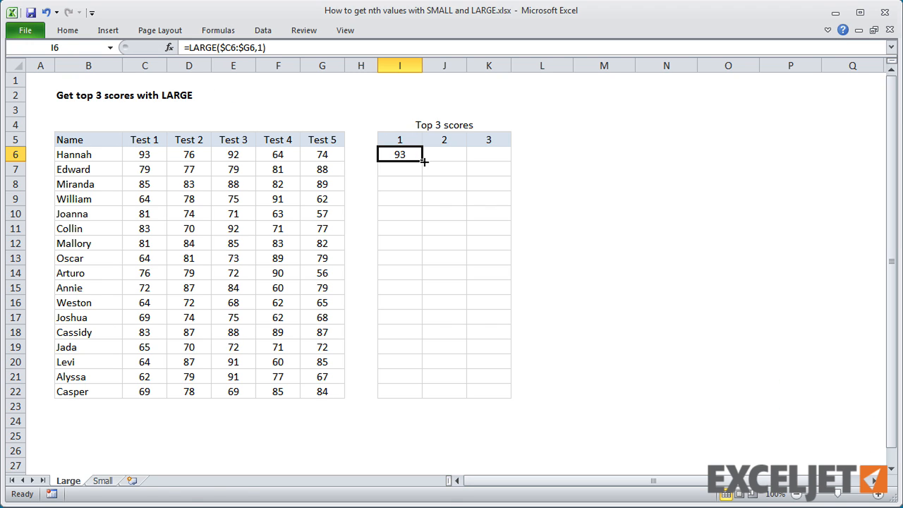
{"action": "left_click_drag", "start_coordinate": [423, 161], "coordinate": [508, 154]}
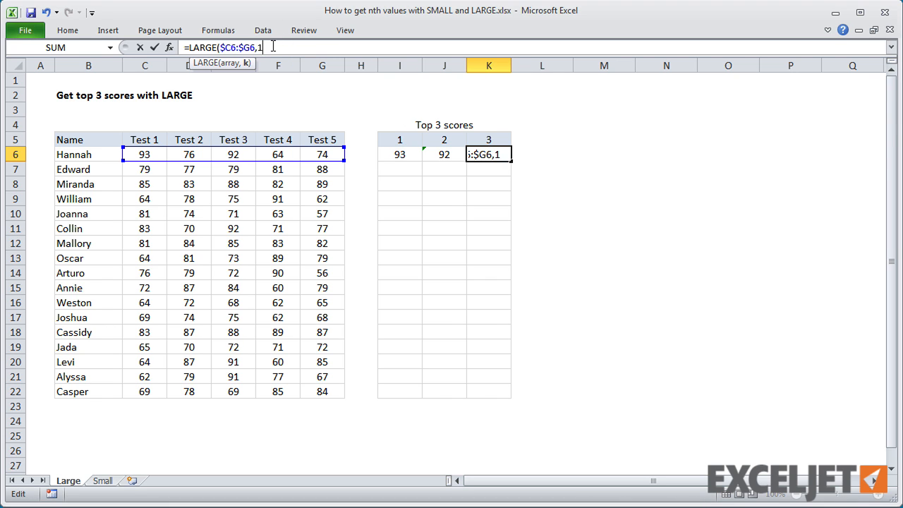
{"action": "key", "text": "Enter"}
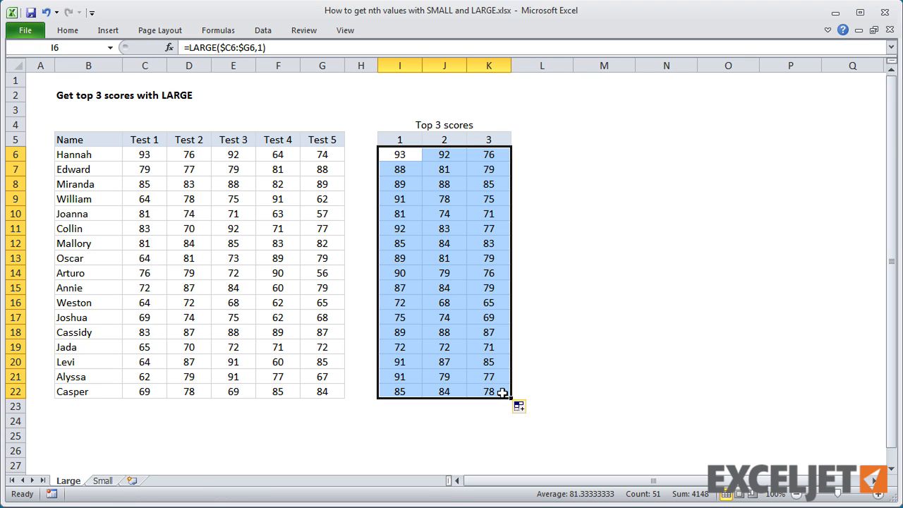
{"action": "left_click", "coordinate": [400, 153]}
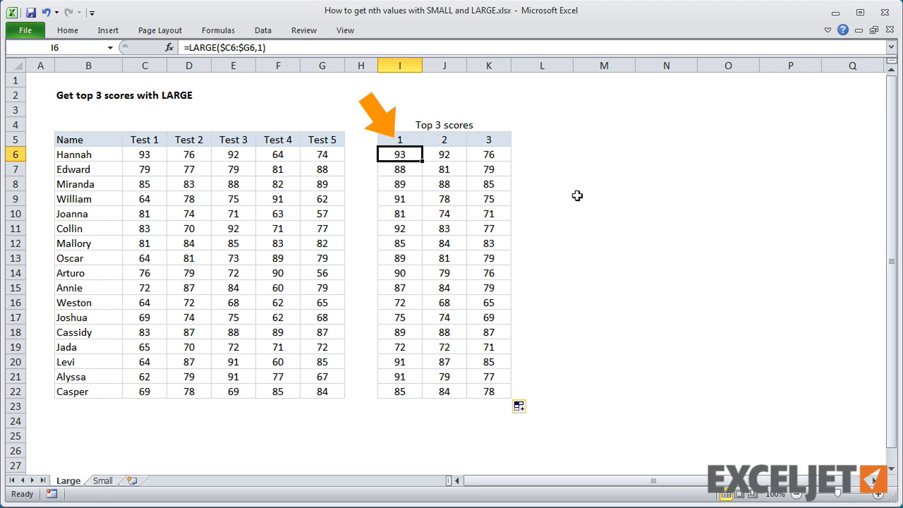
{"action": "mouse_move", "coordinate": [322, 65]}
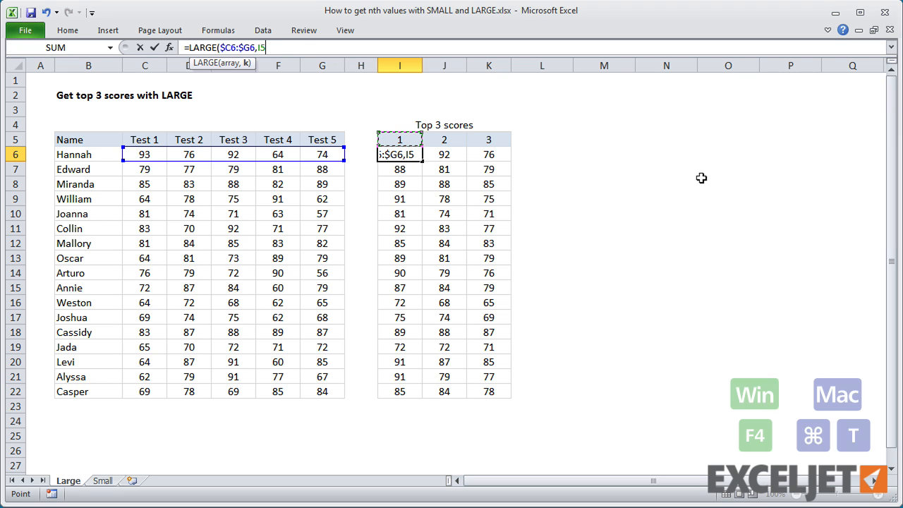
Change I6 to =LARGE($C6:$G6,I$5) and copy it across to K6.
{"action": "key", "text": "f4"}
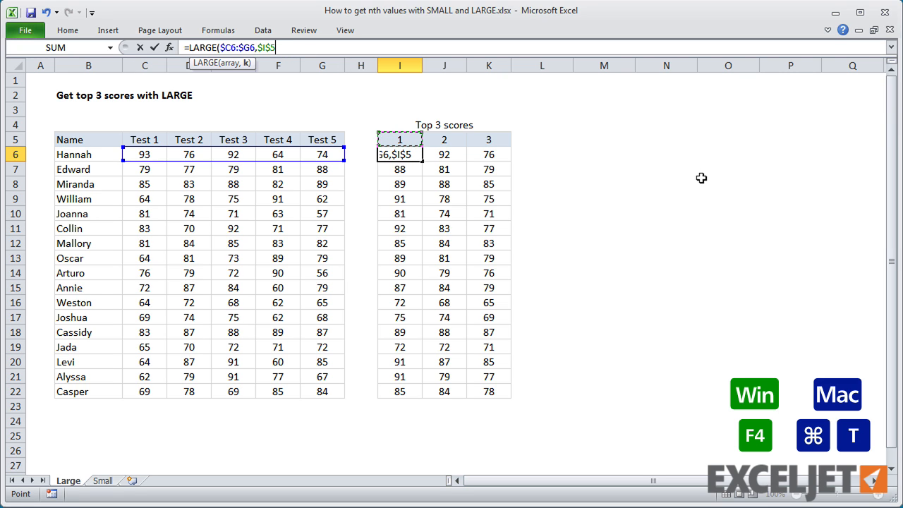
{"action": "key", "text": "F4"}
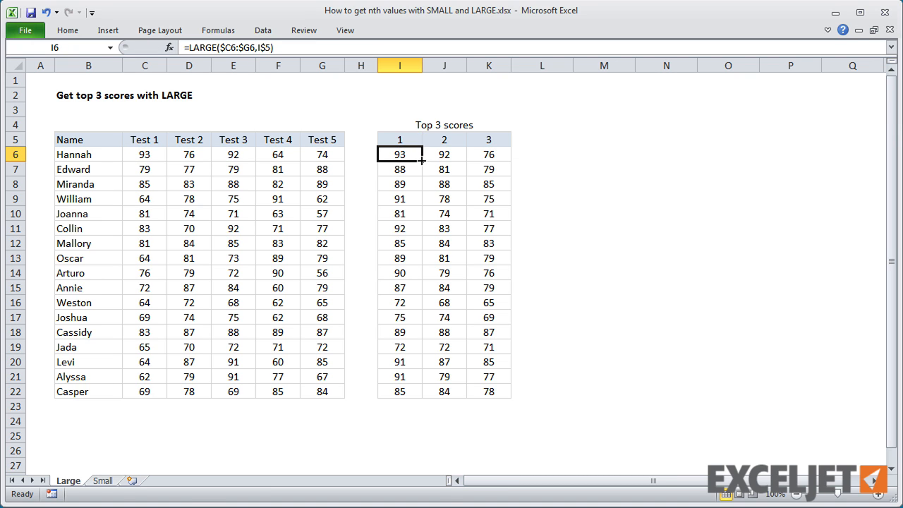
{"action": "left_click_drag", "start_coordinate": [399, 154], "coordinate": [488, 153]}
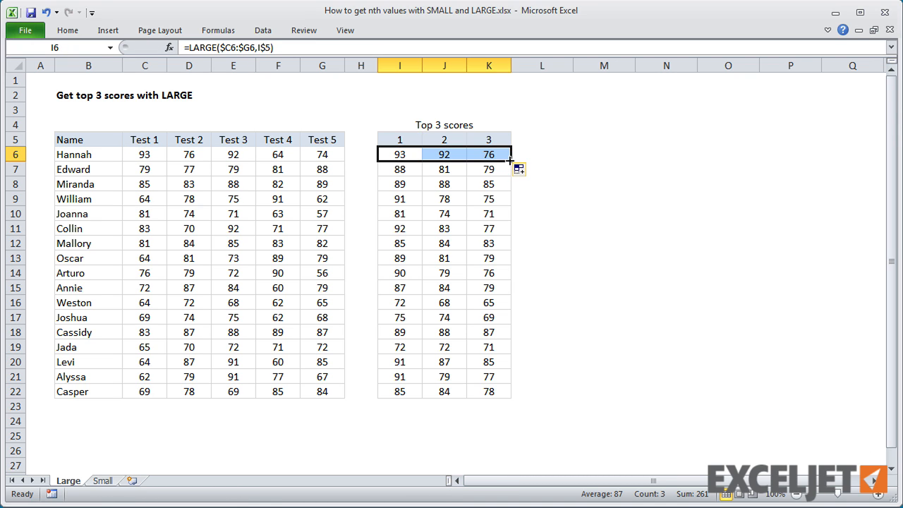
{"action": "left_click", "coordinate": [444, 154]}
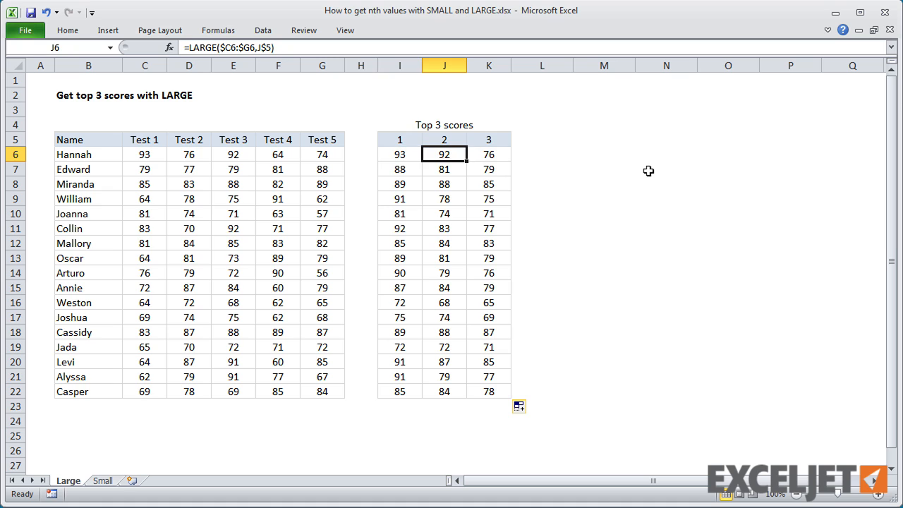
{"action": "left_click", "coordinate": [488, 154]}
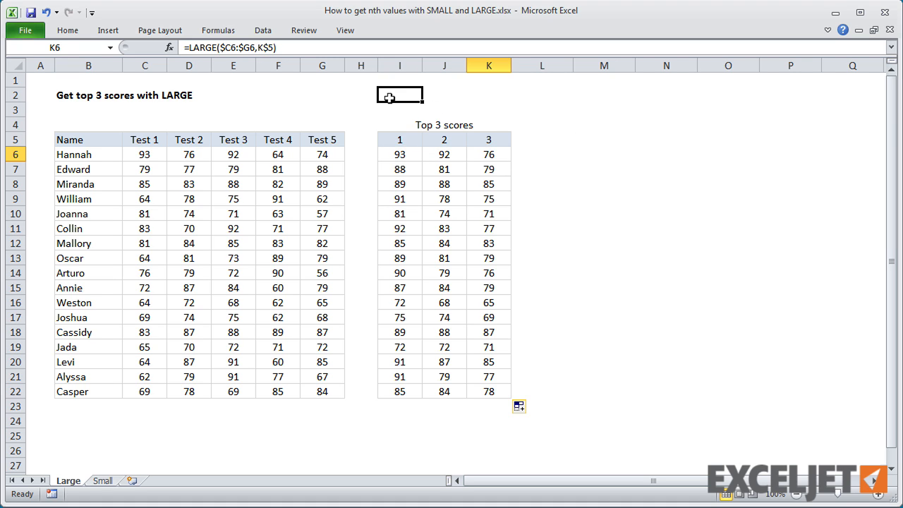
Enter =COLUMN()-8 in I2:K2 to generate the ranks 1, 2 and 3.
{"action": "type", "text": "=col"}
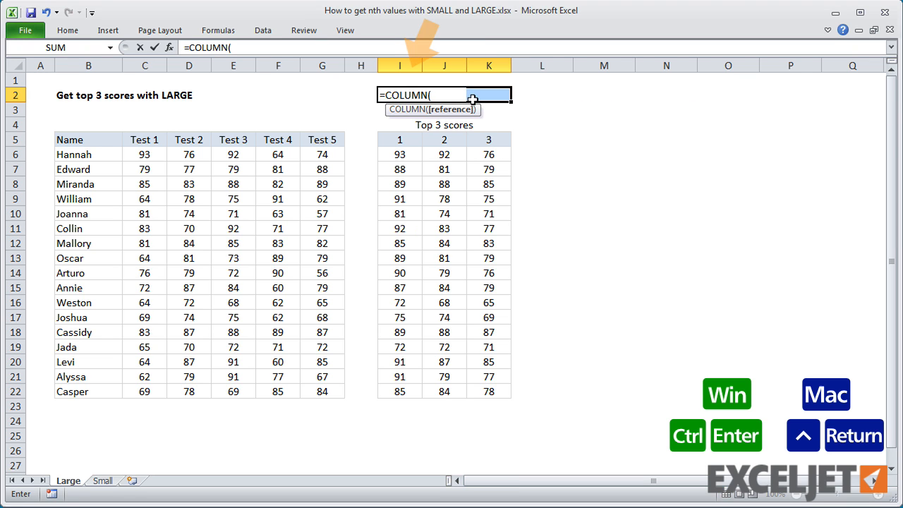
{"action": "key", "text": "Enter"}
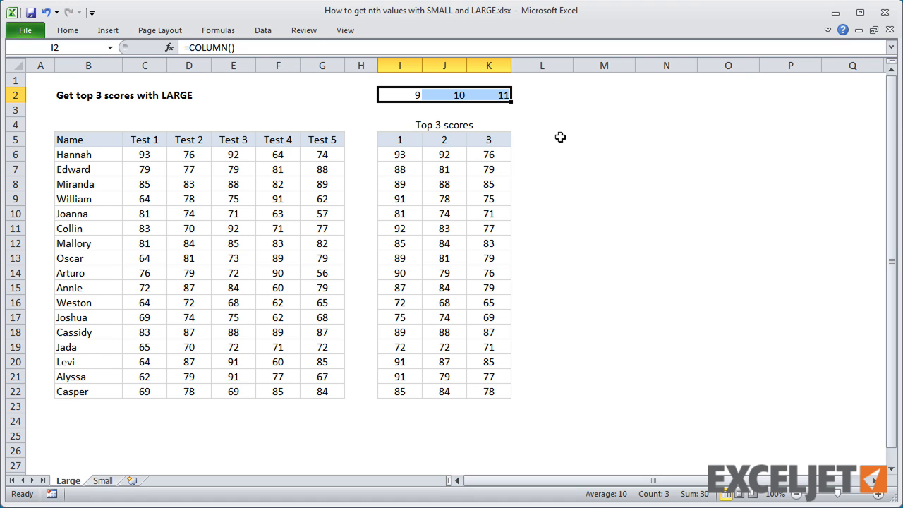
{"action": "double_click", "coordinate": [400, 94]}
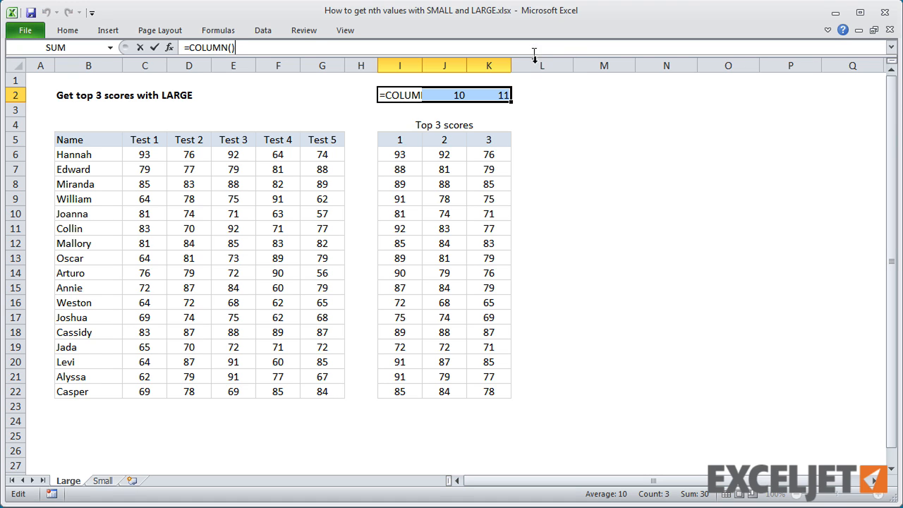
{"action": "type", "text": "-8"}
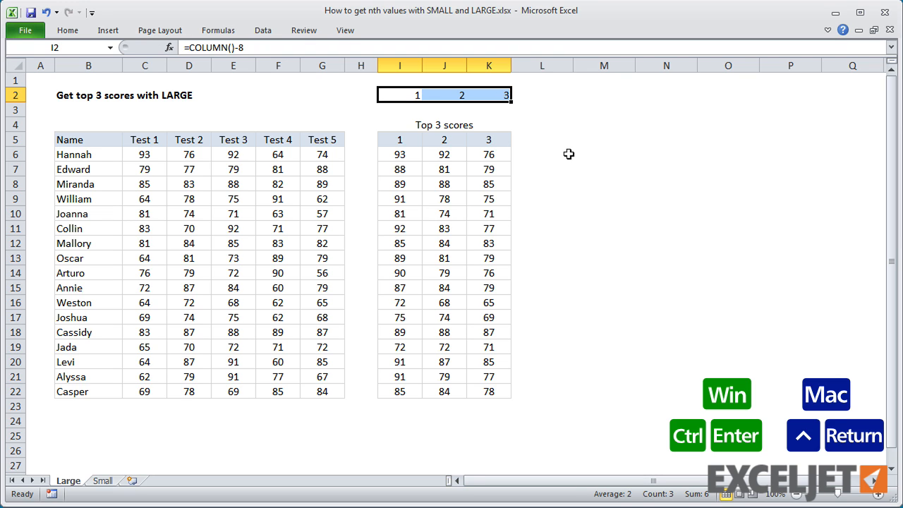
{"action": "mouse_move", "coordinate": [531, 133]}
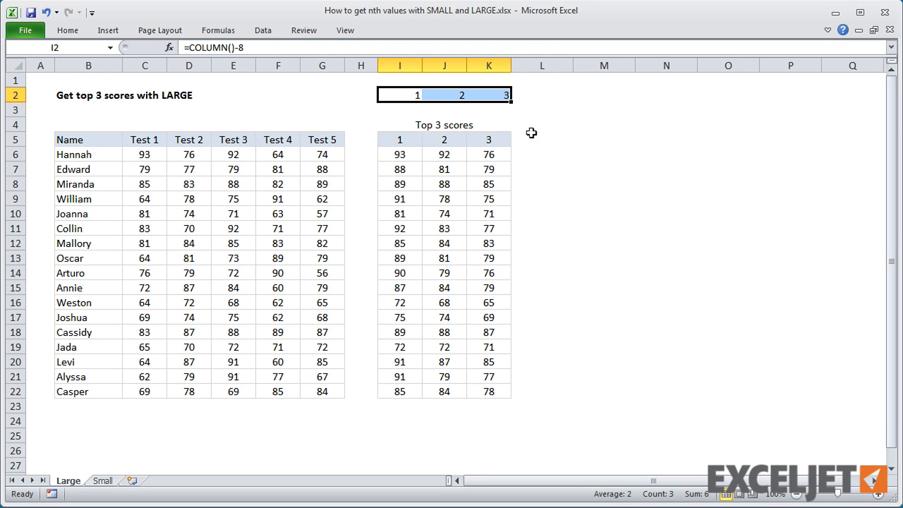
{"action": "double_click", "coordinate": [400, 94]}
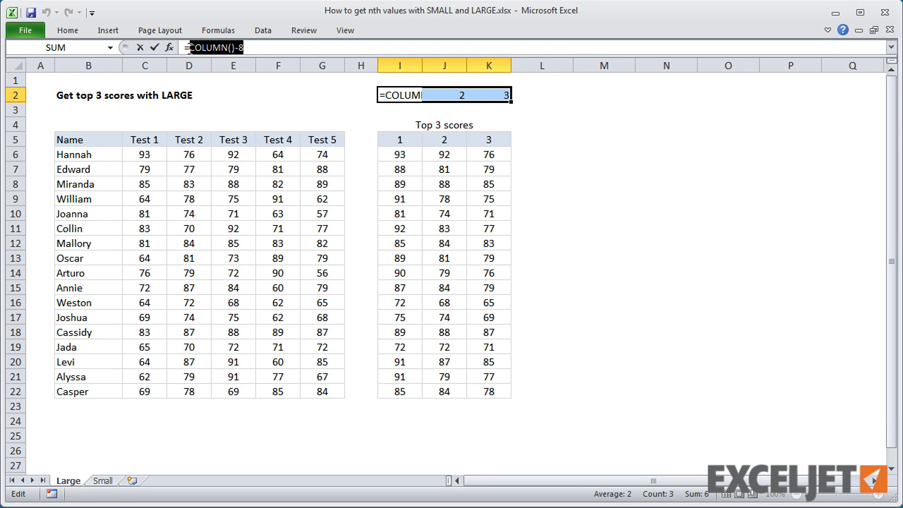
{"action": "key", "text": "Enter"}
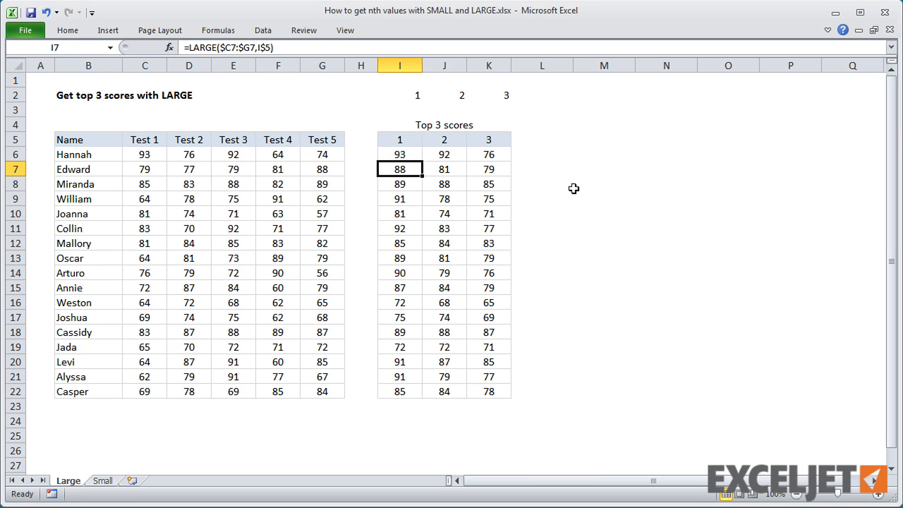
Fill =LARGE($C6:$G6,COLUMN()-8) across the table, verify K6, and go to the Small sheet.
{"action": "left_click", "coordinate": [400, 153]}
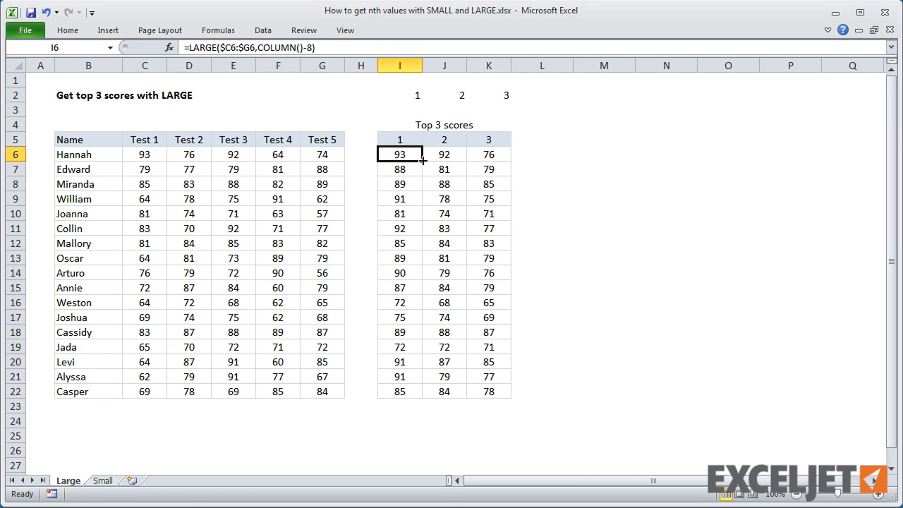
{"action": "left_click_drag", "start_coordinate": [400, 154], "coordinate": [488, 154]}
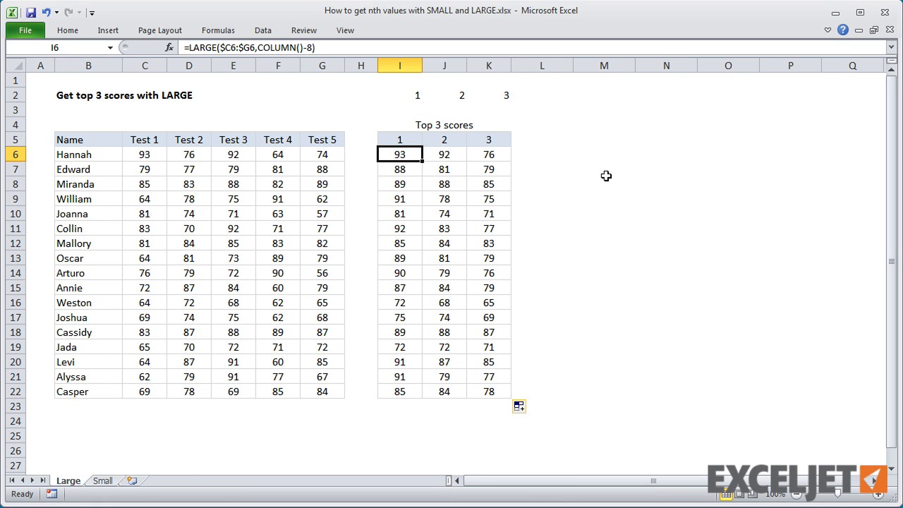
{"action": "left_click", "coordinate": [489, 153]}
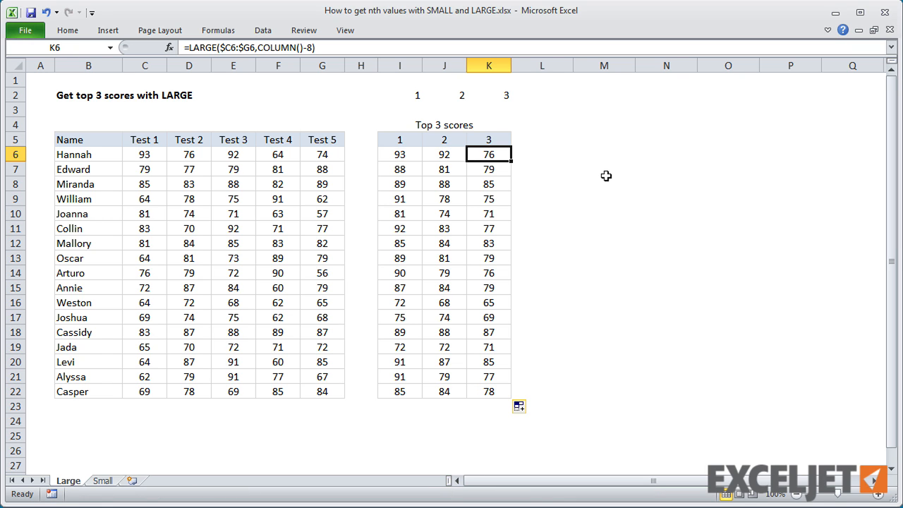
{"action": "left_click", "coordinate": [102, 481]}
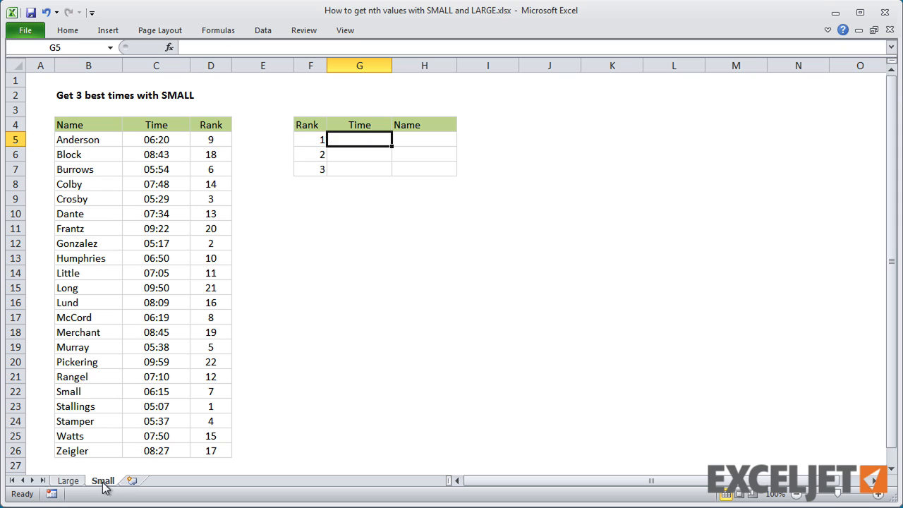
{"action": "mouse_move", "coordinate": [473, 216]}
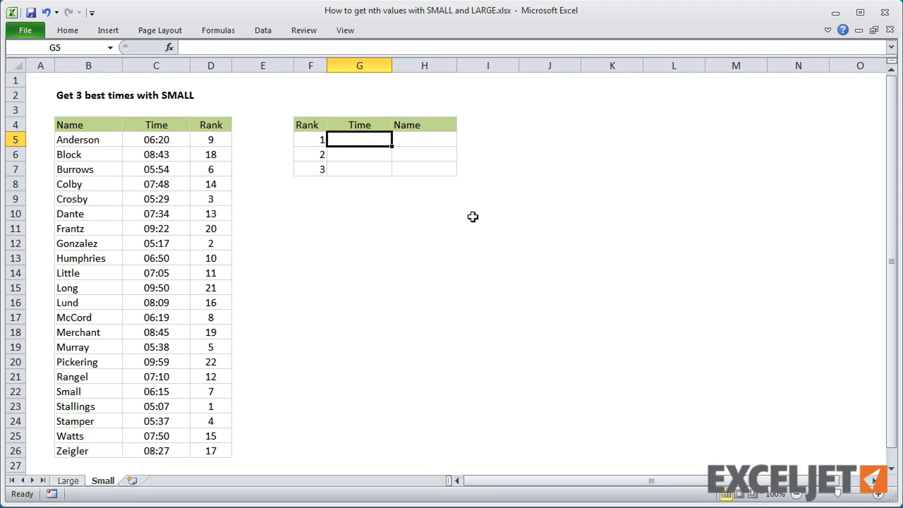
{"action": "left_click", "coordinate": [211, 139]}
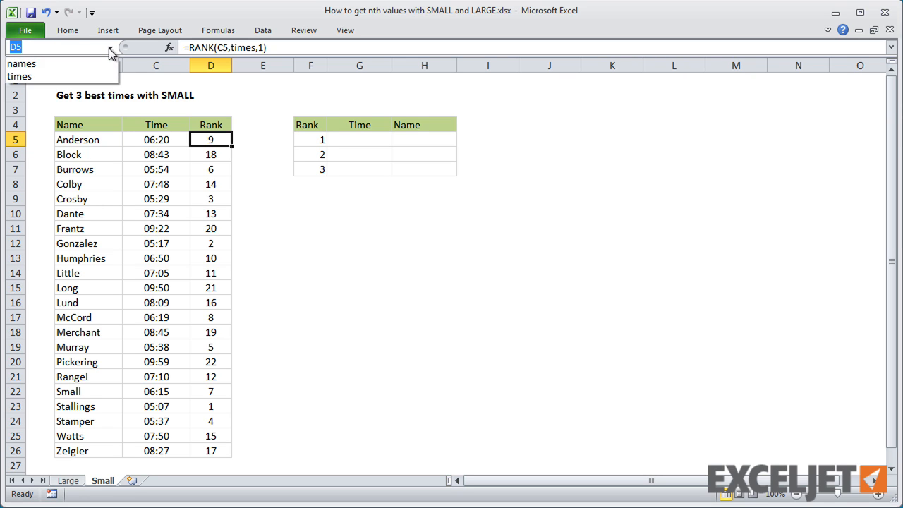
{"action": "left_click", "coordinate": [22, 63]}
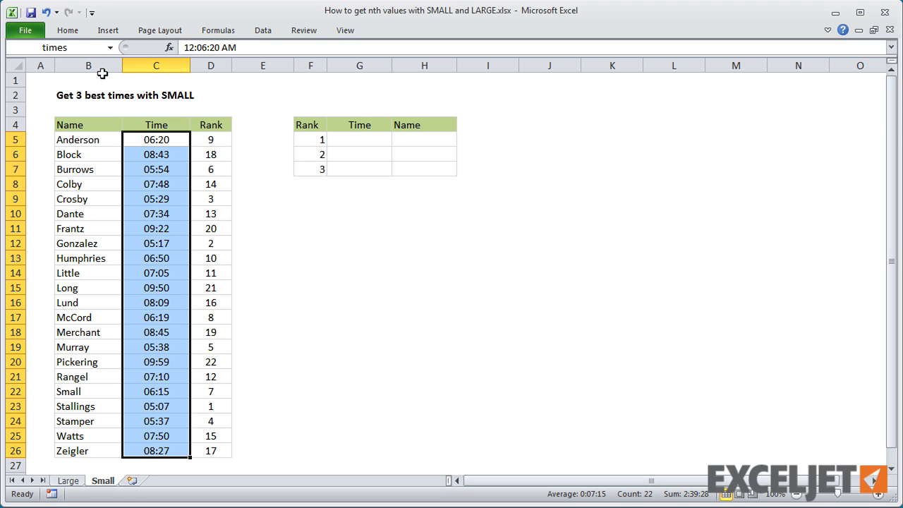
{"action": "mouse_move", "coordinate": [221, 97]}
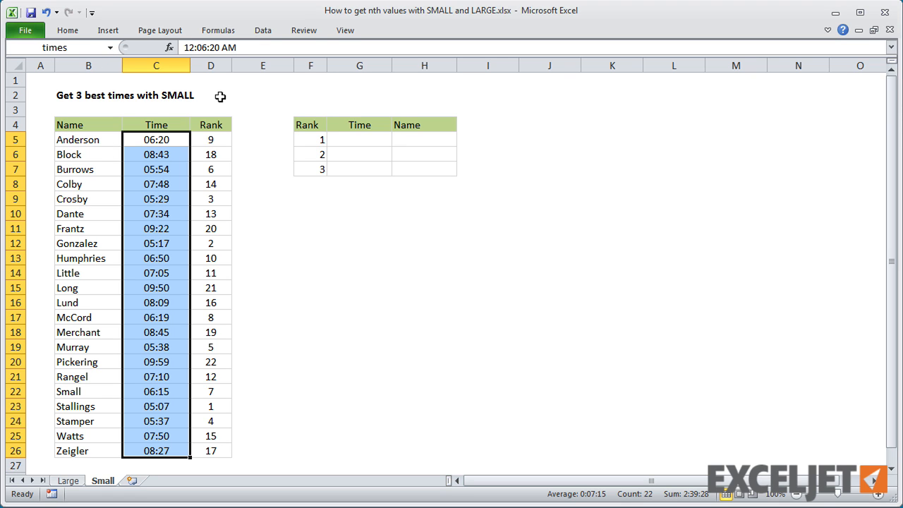
{"action": "left_click", "coordinate": [359, 139]}
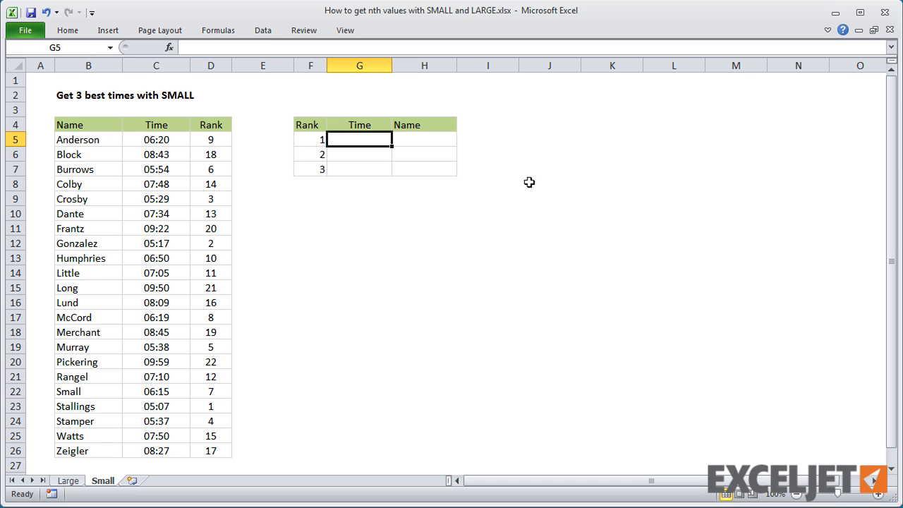
Enter =SMALL(times,F5) in G5 and copy it down to G7.
{"action": "type", "text": "=sma"}
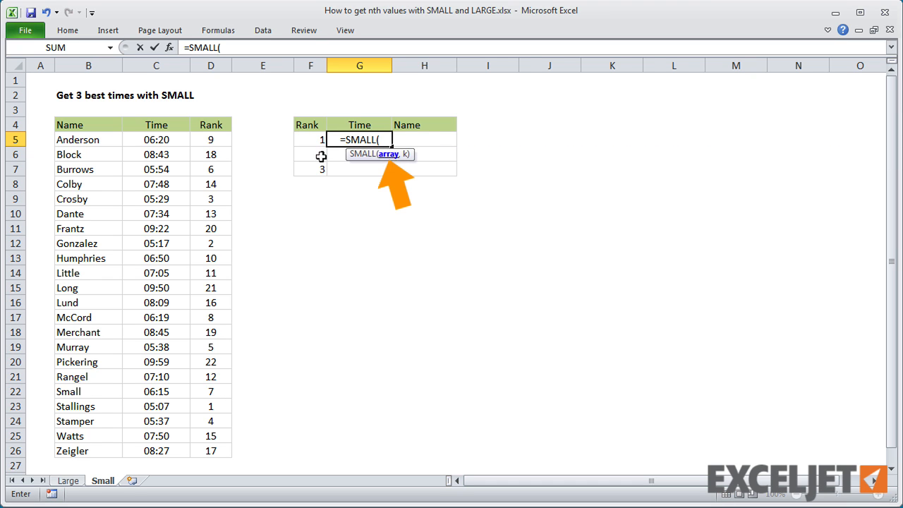
{"action": "type", "text": "times"}
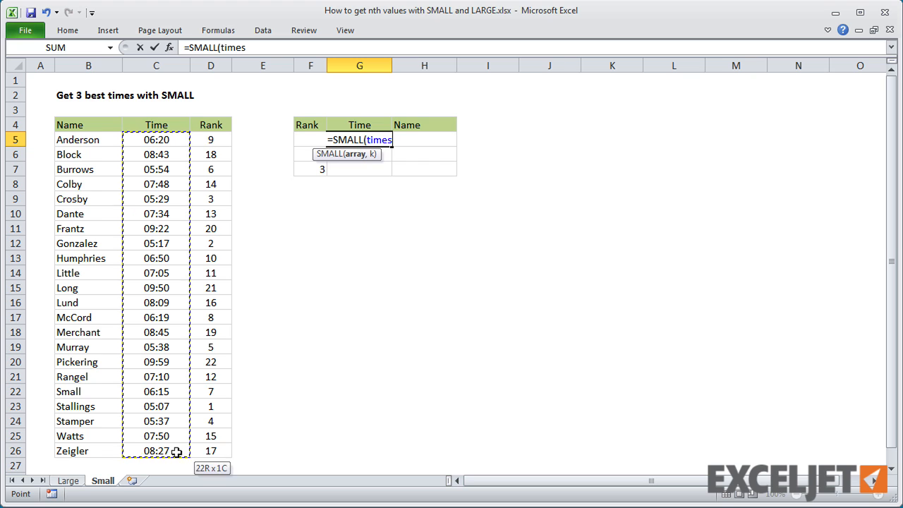
{"action": "mouse_move", "coordinate": [389, 337]}
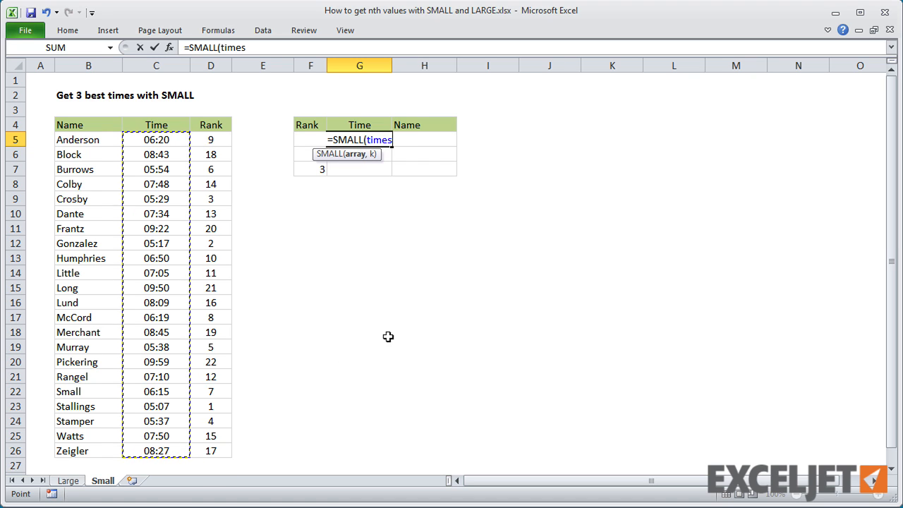
{"action": "type", "text": ","}
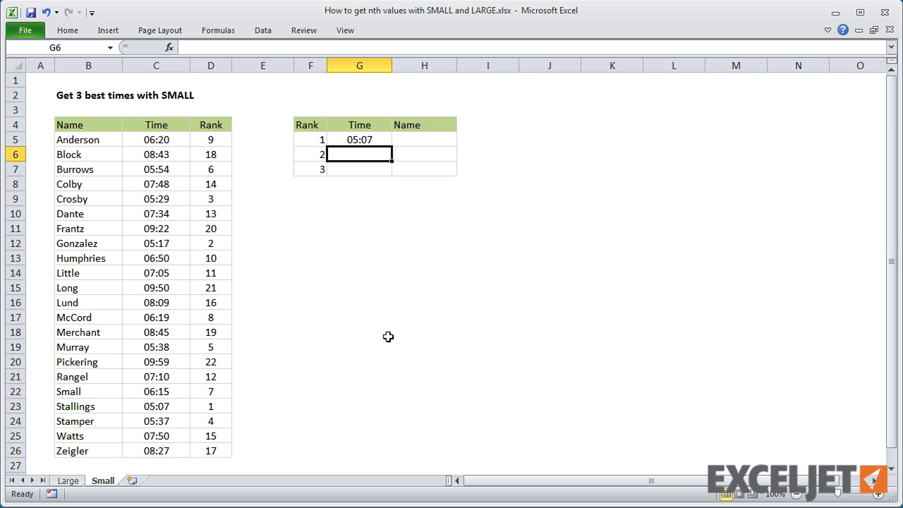
{"action": "left_click", "coordinate": [359, 139]}
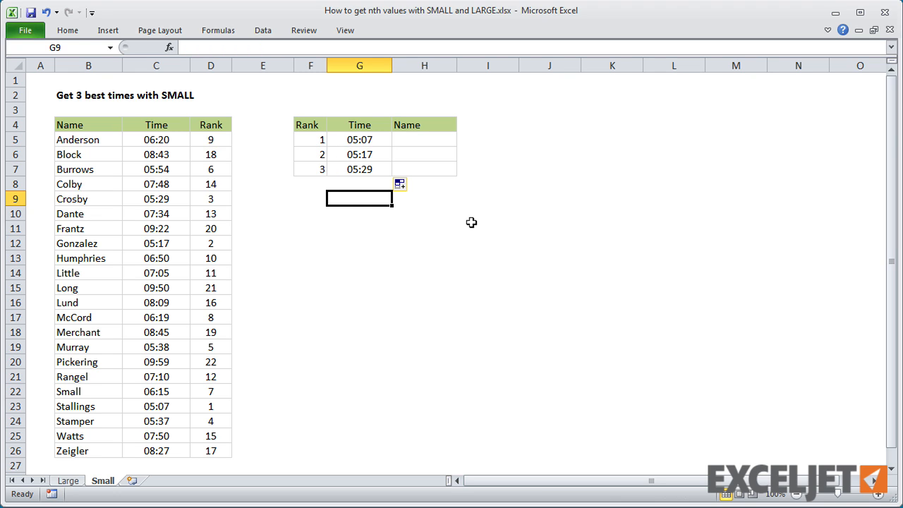
{"action": "mouse_move", "coordinate": [419, 136]}
{"action": "type", "text": "="}
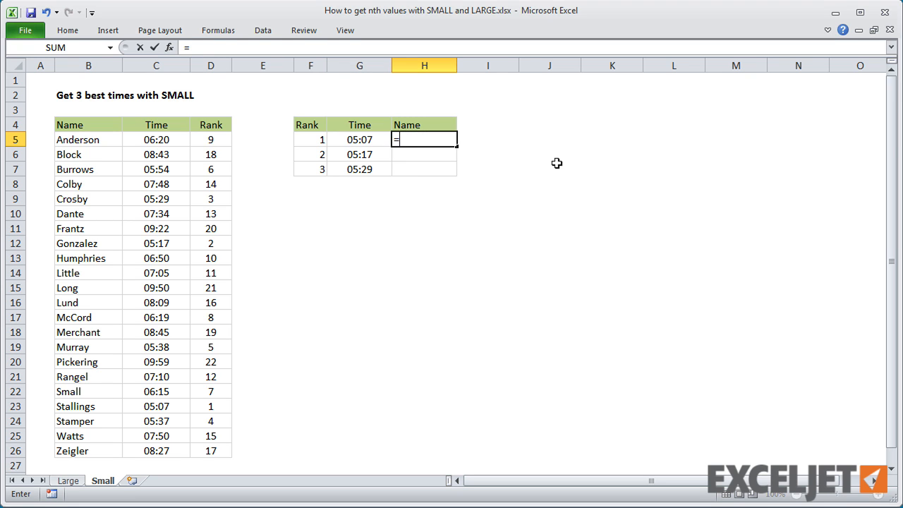
Enter =MATCH(G5,times,0) in H5 to find each best time's position.
{"action": "type", "text": "match("}
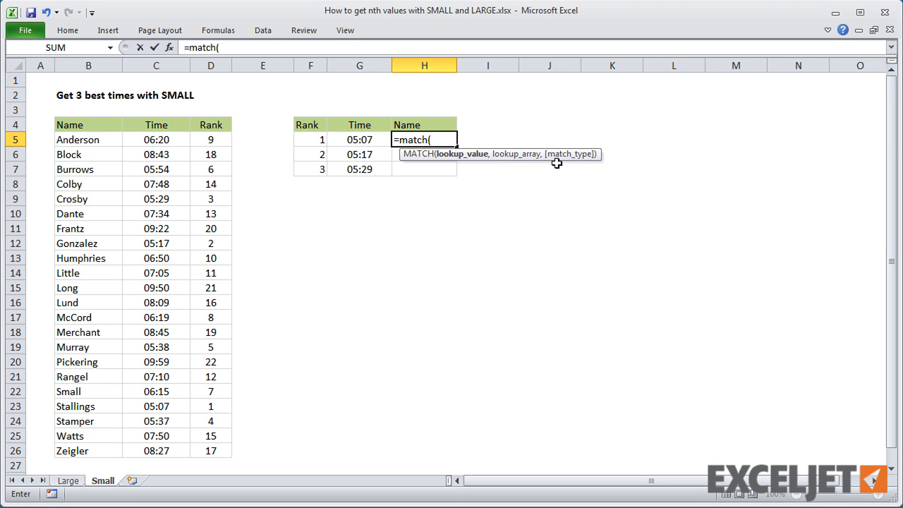
{"action": "left_click", "coordinate": [359, 139]}
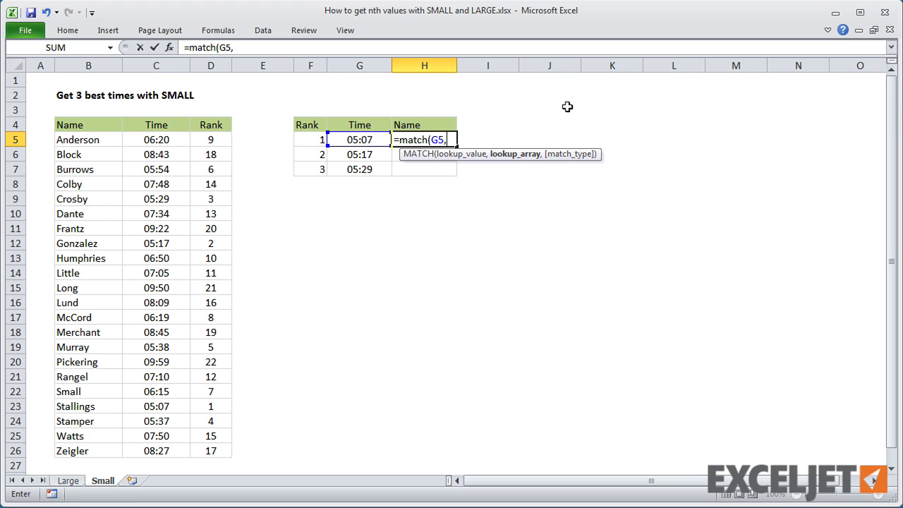
{"action": "type", "text": "times,0)"}
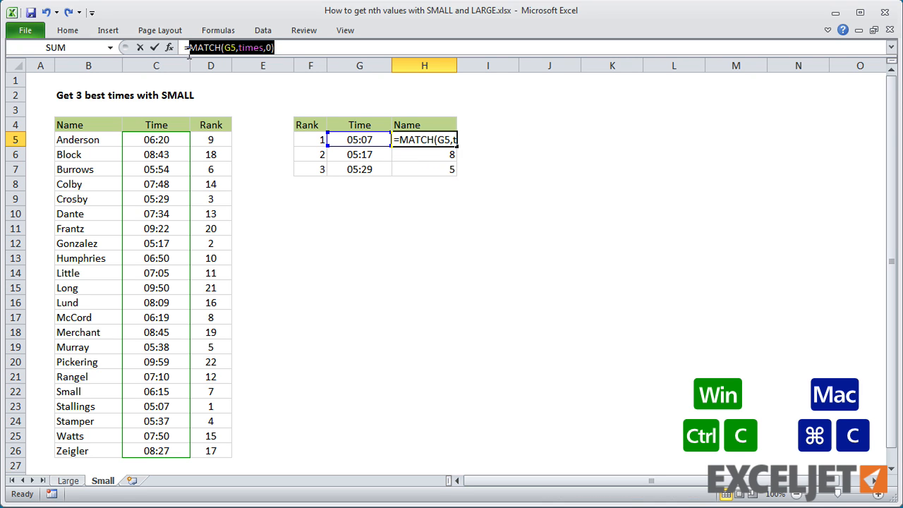
{"action": "key", "text": "Enter"}
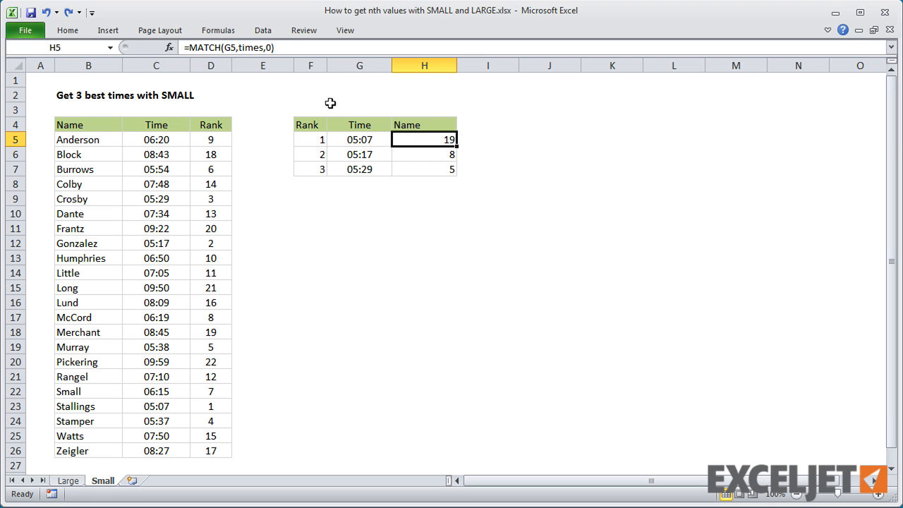